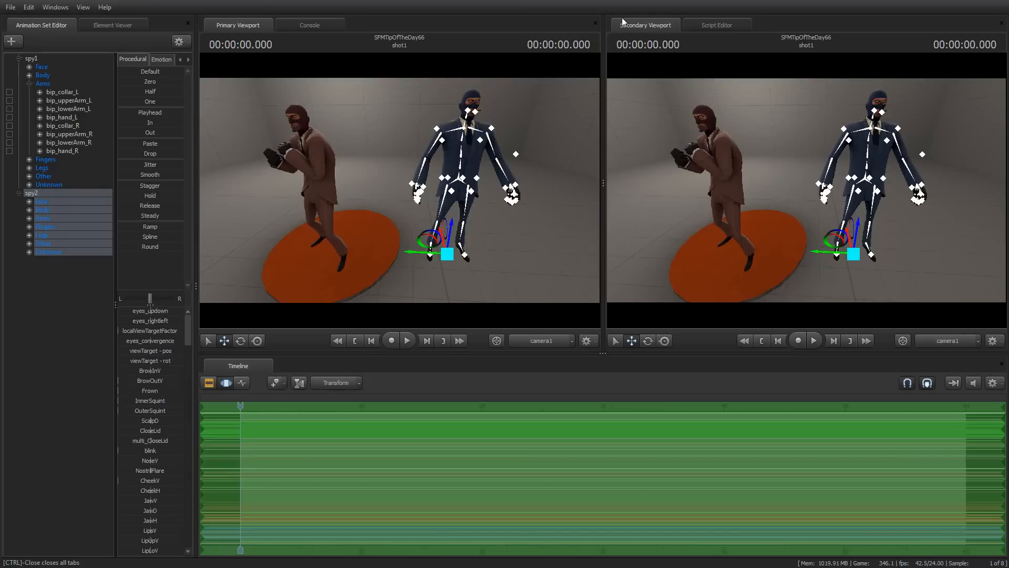
mouse_move(693, 51)
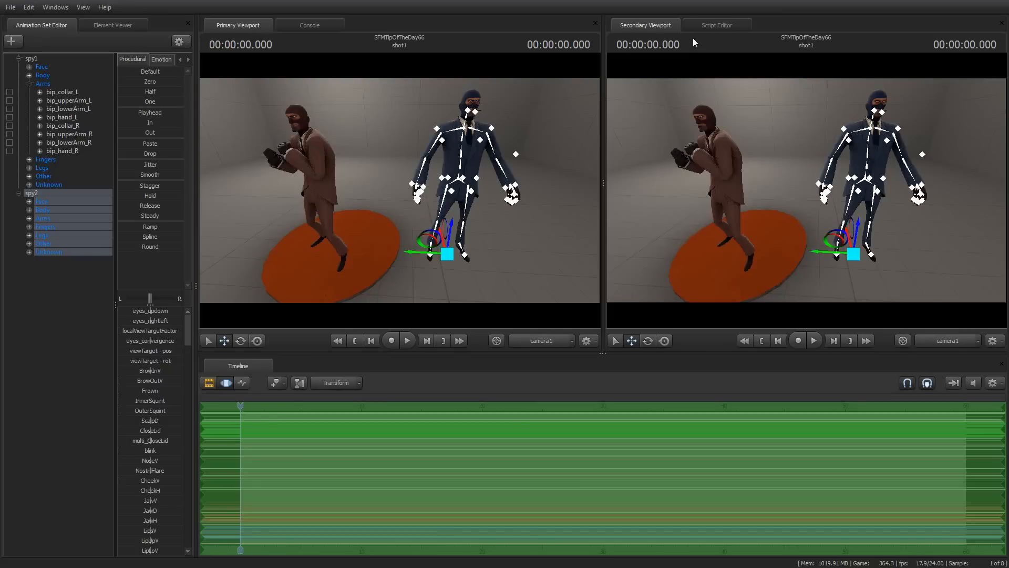
mouse_move(622, 177)
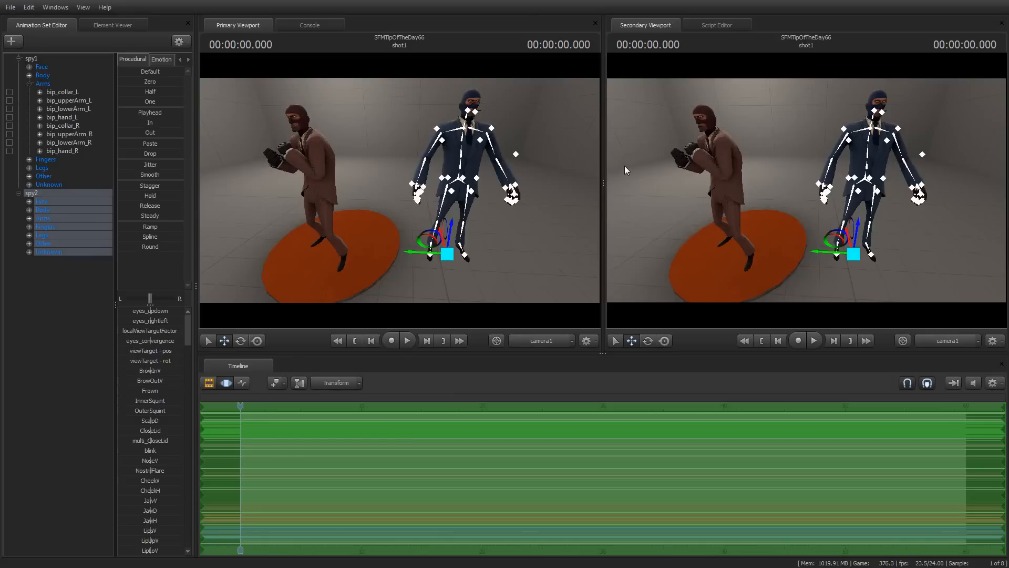
mouse_move(622, 169)
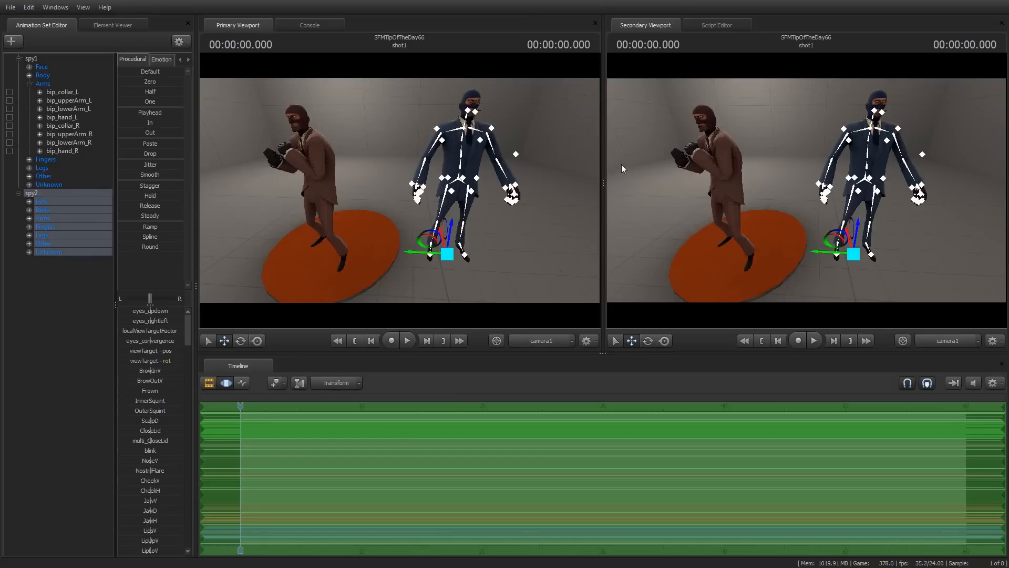
mouse_move(631, 161)
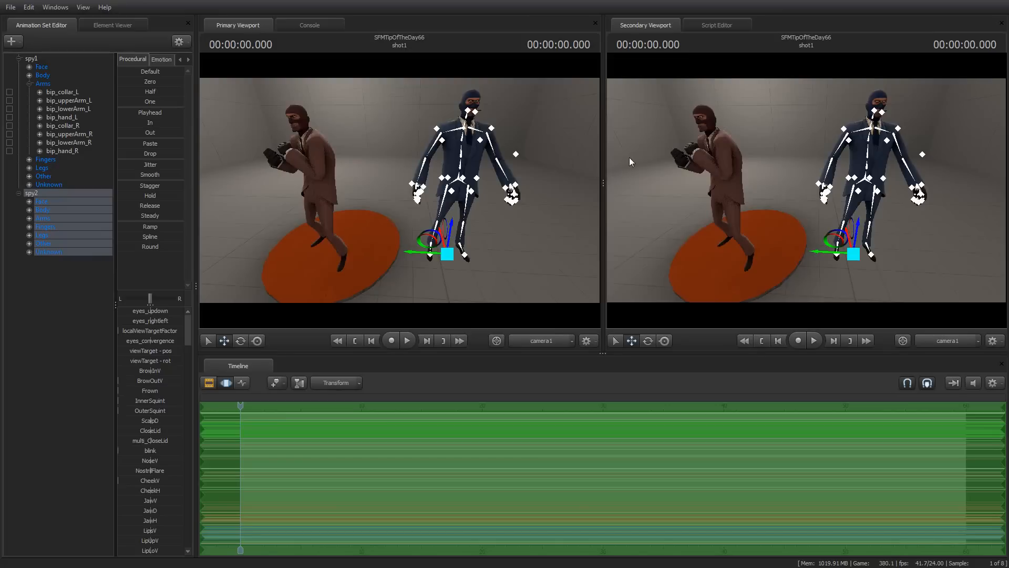
mouse_move(626, 160)
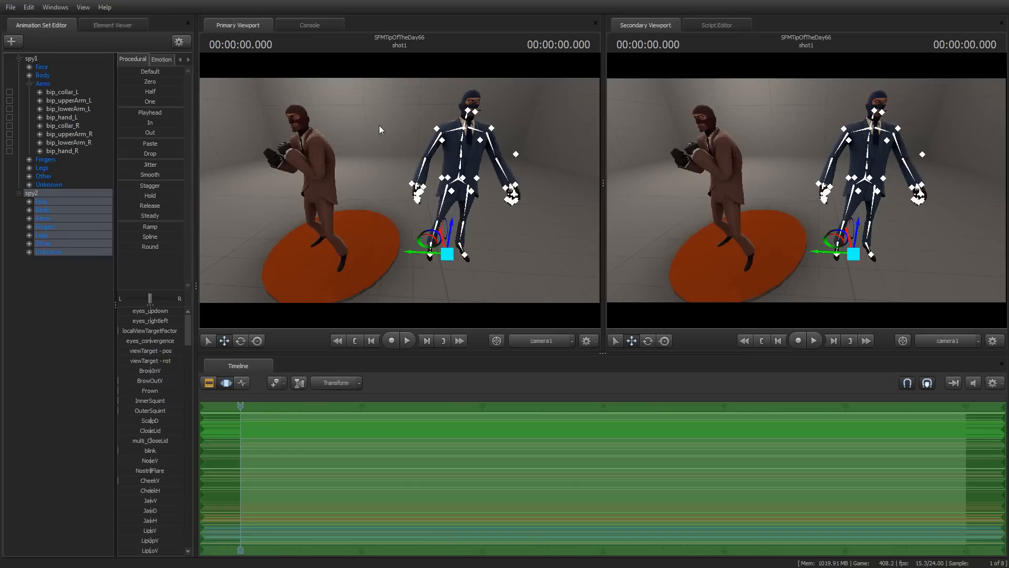
mouse_move(357, 207)
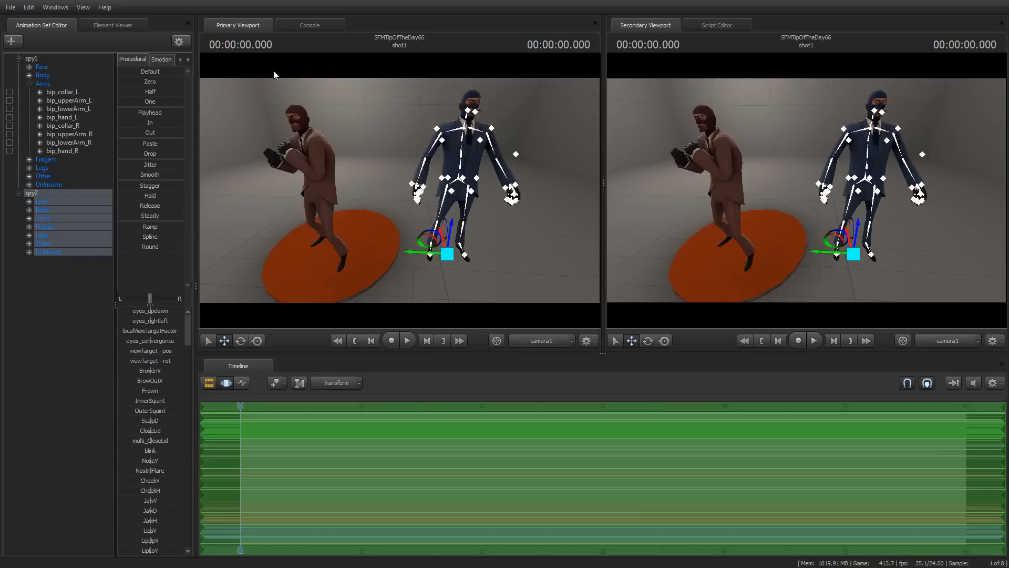
Step: Select the red spy's animation set, pause the taunt, and copy its motion samples
click(407, 340)
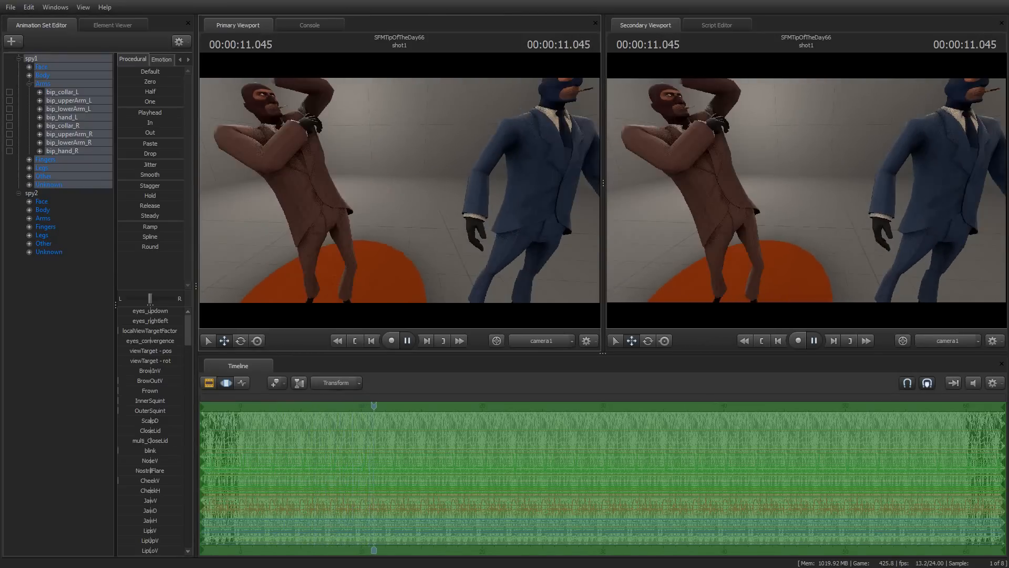
click(406, 340)
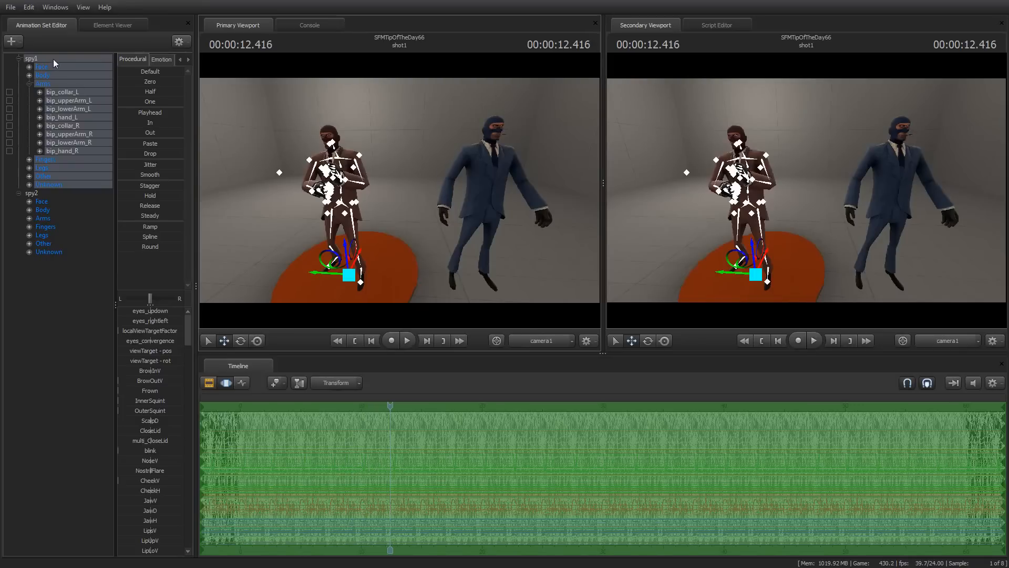
right_click(31, 58)
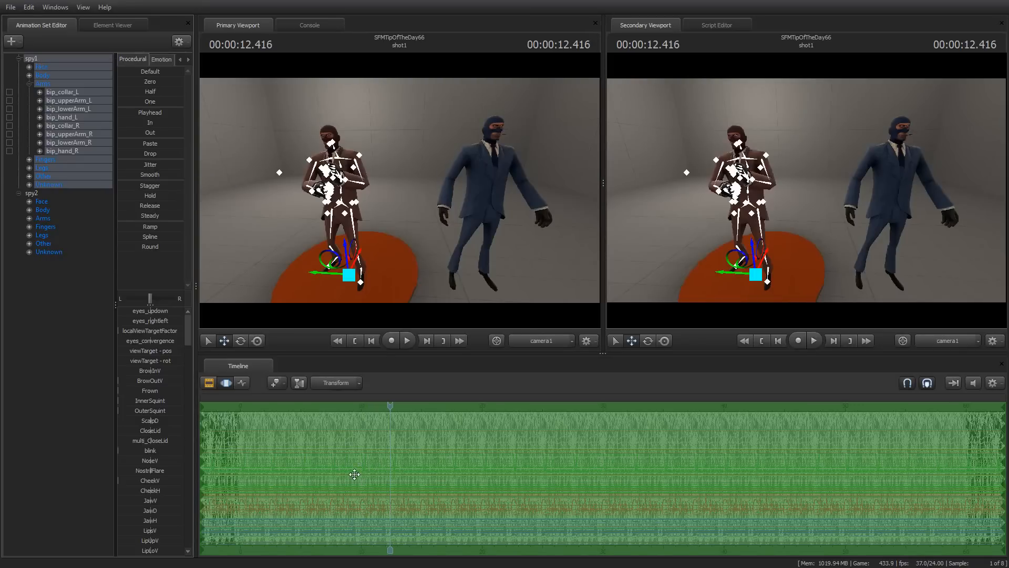
right_click(354, 474)
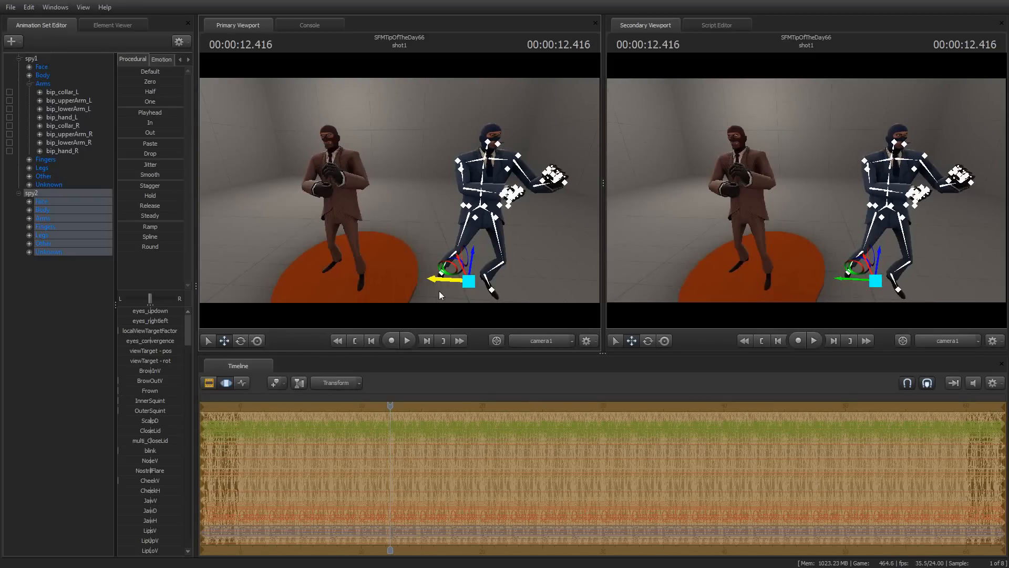
Step: Rewind to the start, preview both spies dancing, then stop playback
click(371, 340)
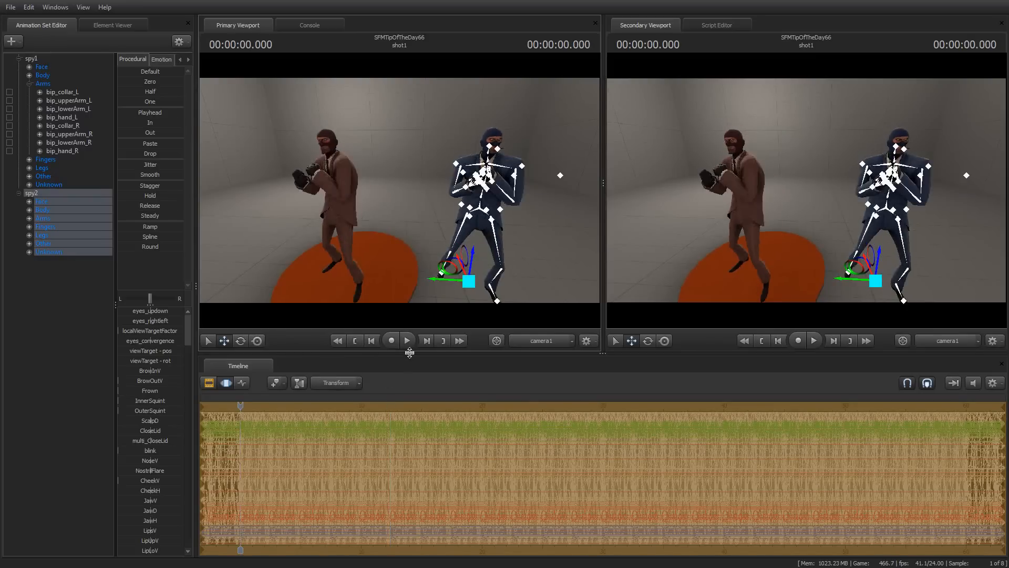
click(406, 340)
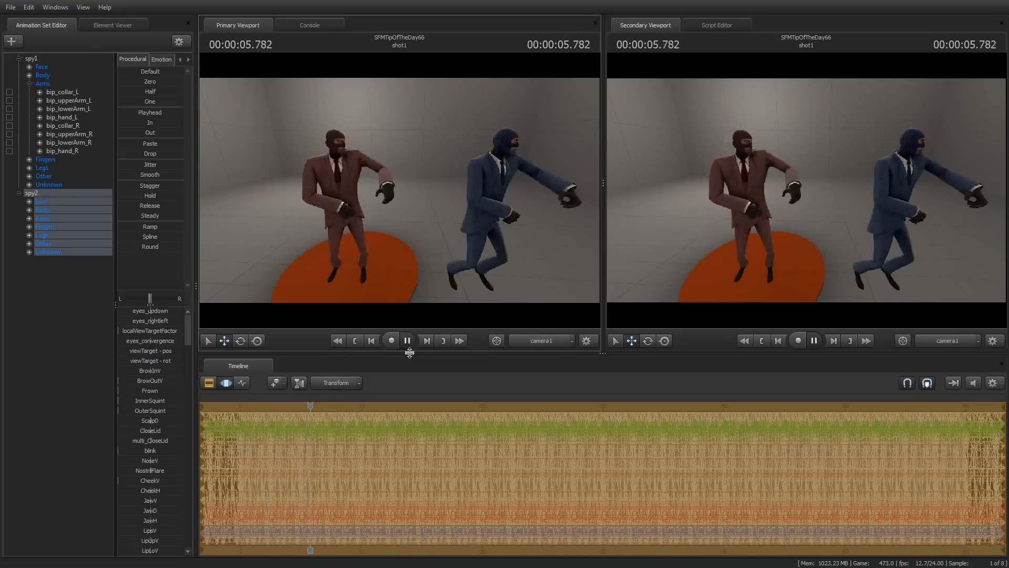
click(406, 340)
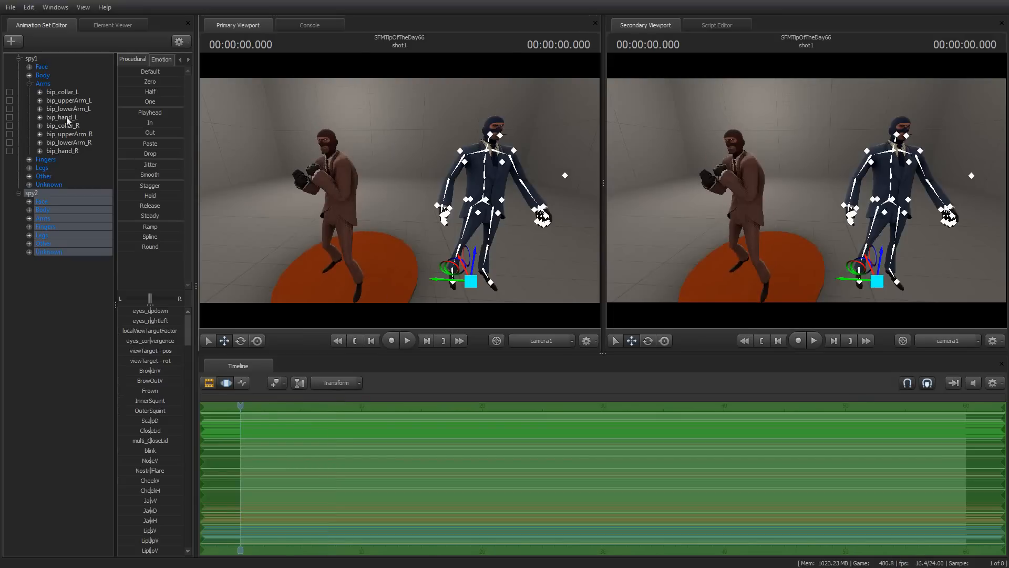
Step: Copy the red spy's left-arm bones from bip_collar_L and play the blue spy's arm motion
click(62, 91)
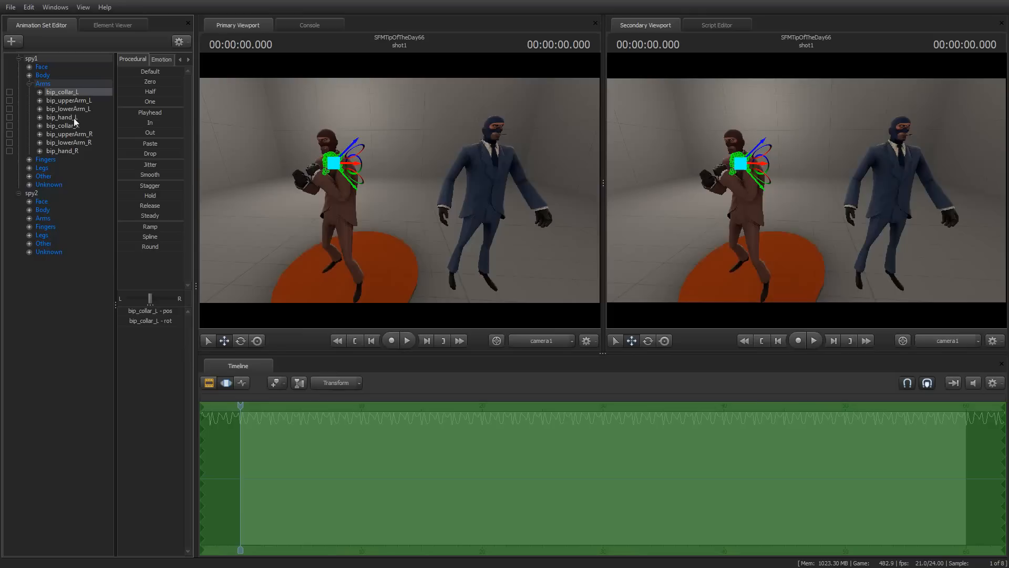
right_click(68, 100)
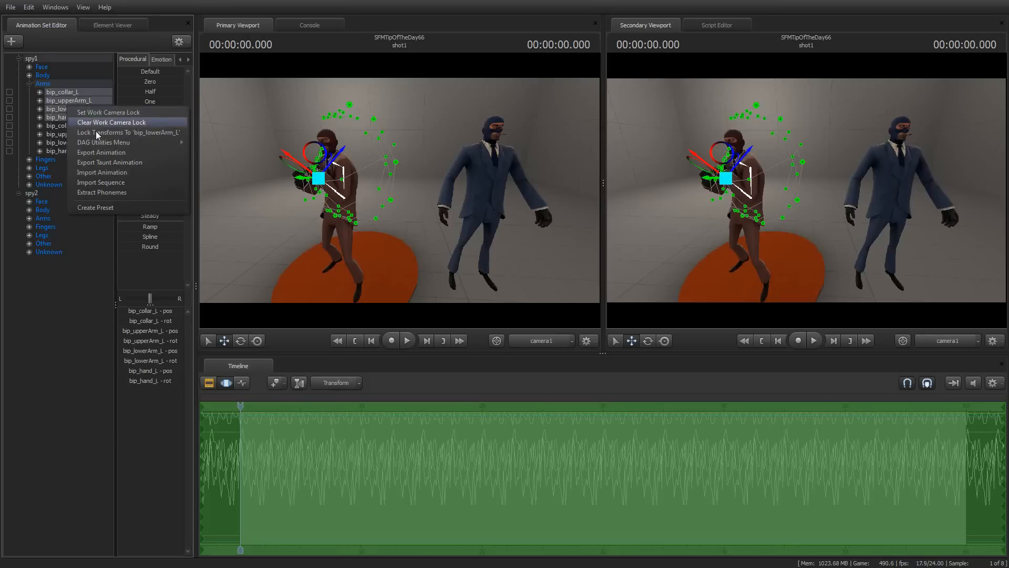
mouse_move(381, 437)
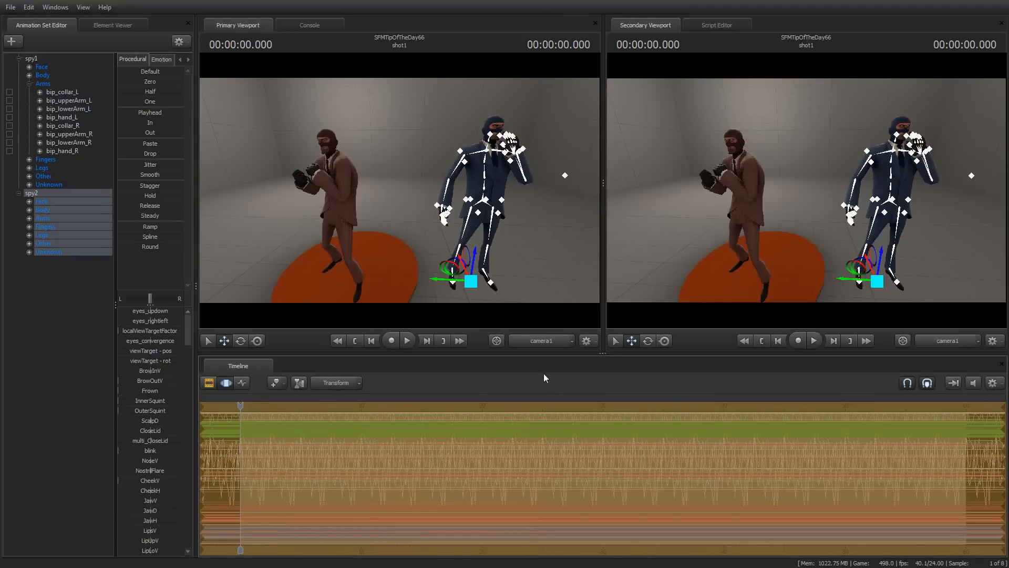
click(407, 340)
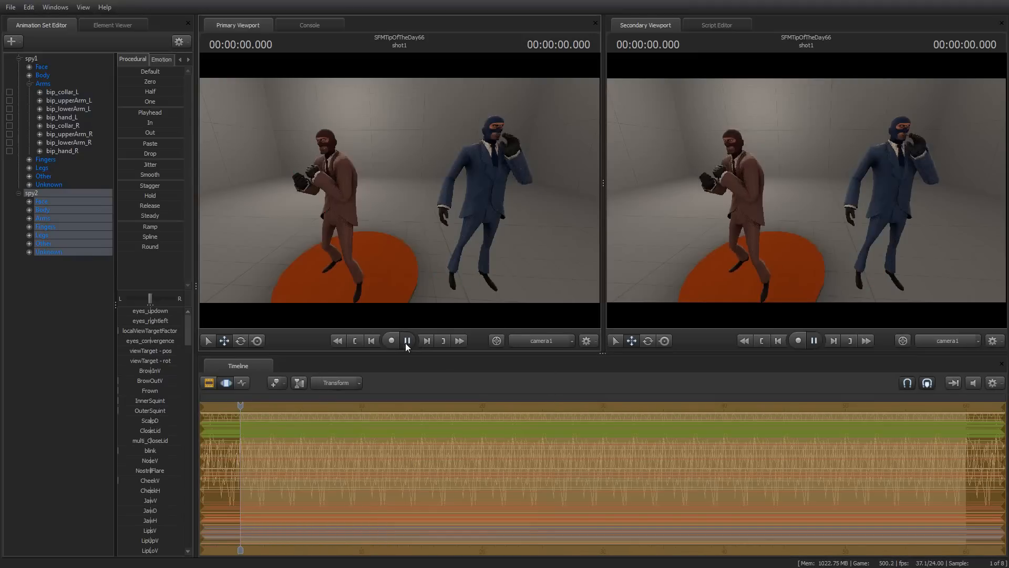
click(442, 340)
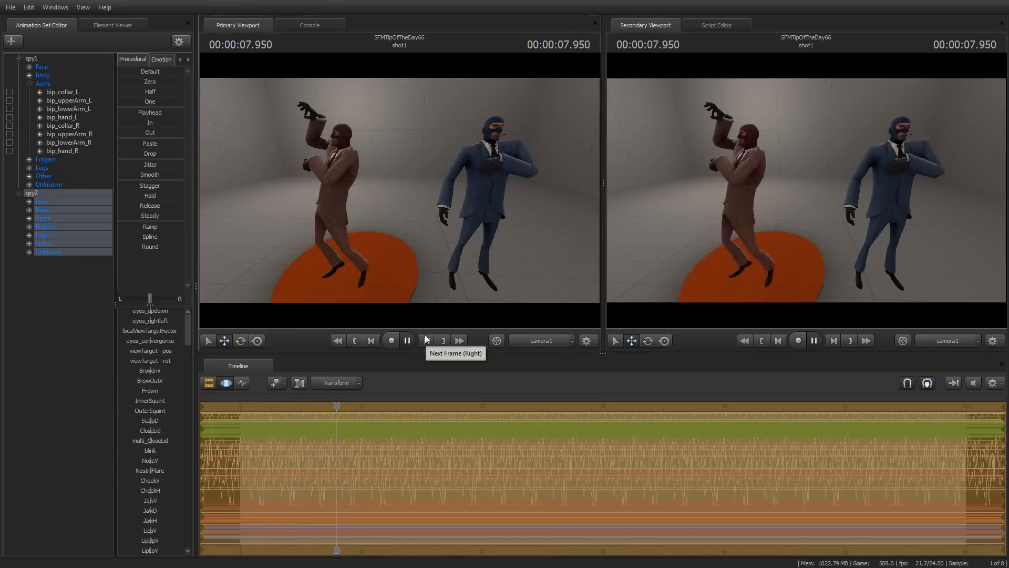
click(406, 340)
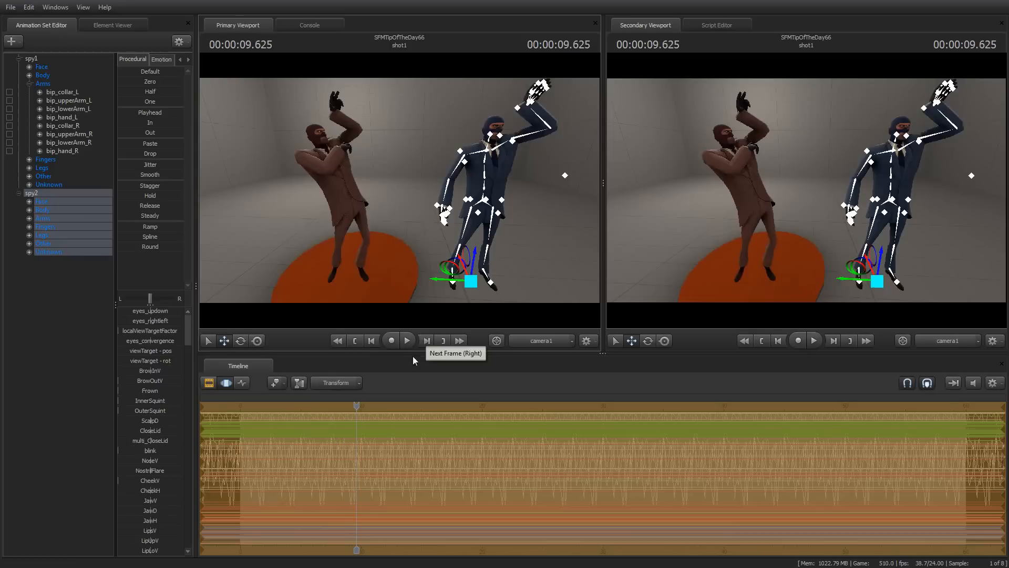
click(287, 400)
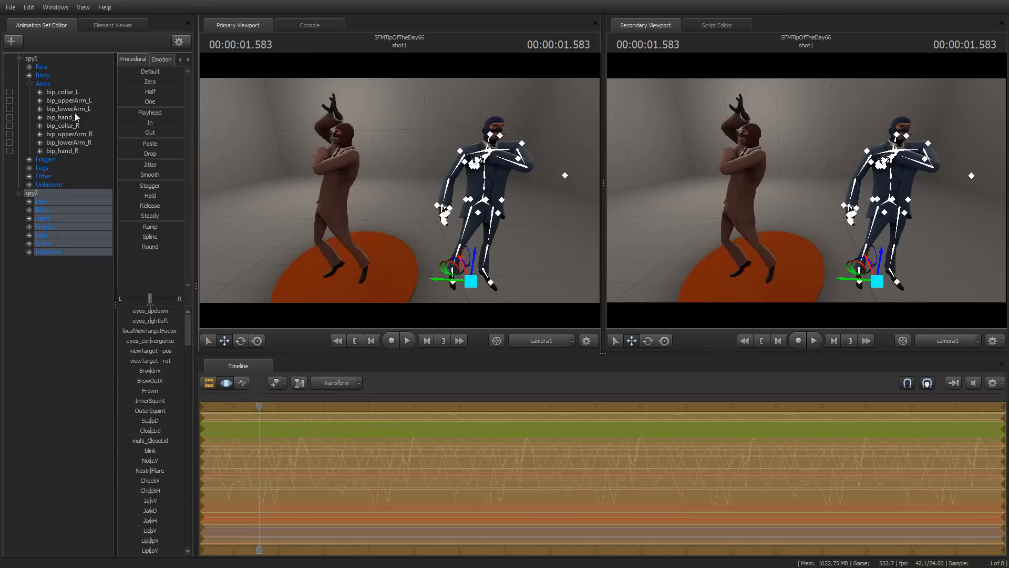
Step: Select the red spy's arm controls, move to about 0.79 seconds, and copy the right-arm samples
click(61, 117)
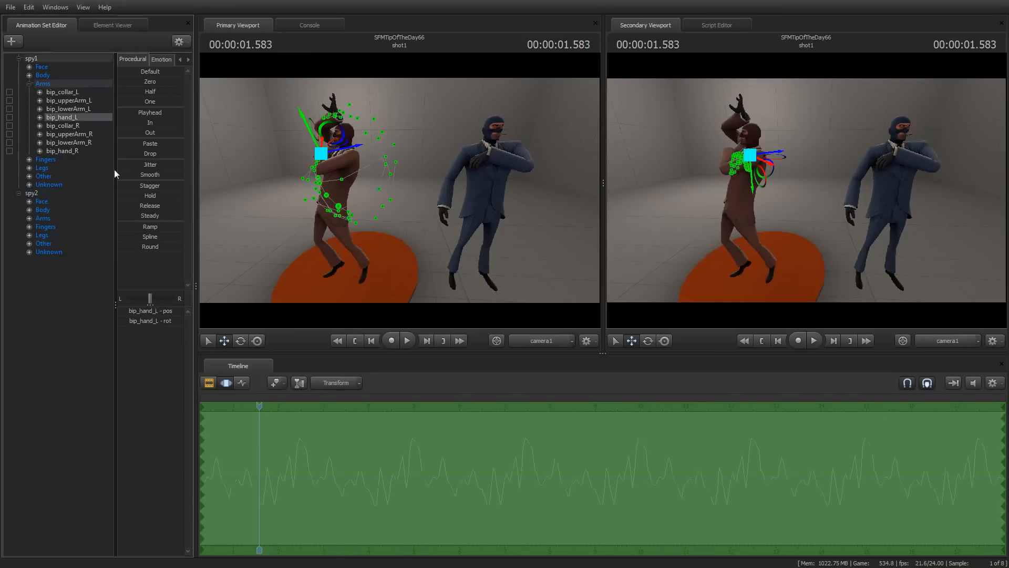
click(62, 149)
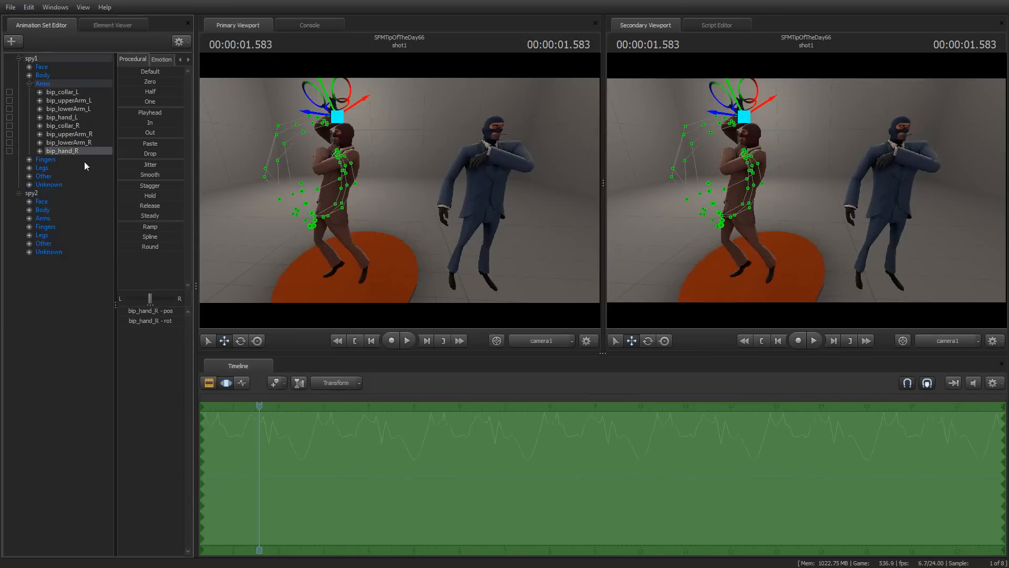
click(62, 117)
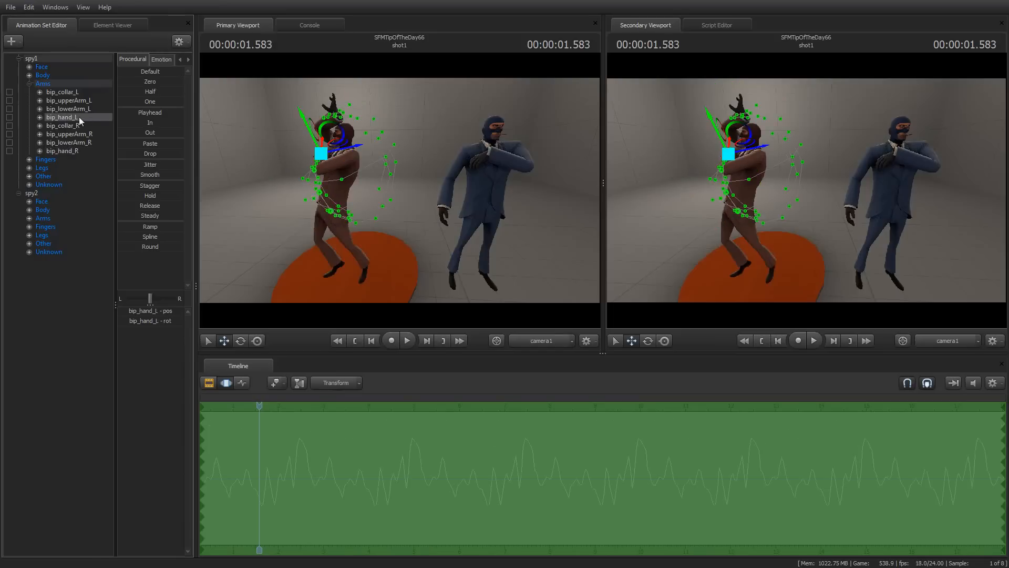
click(68, 108)
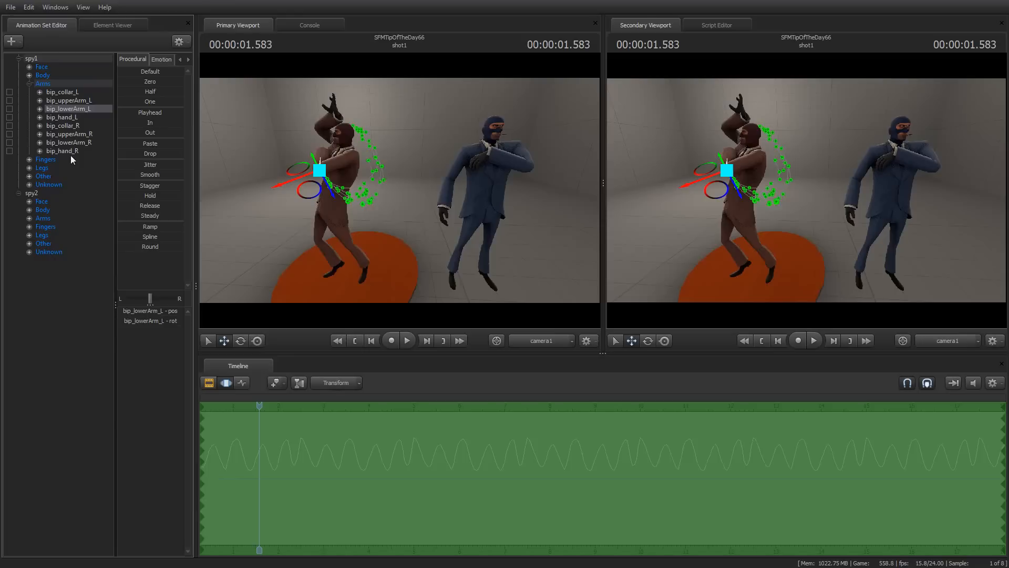
click(258, 407)
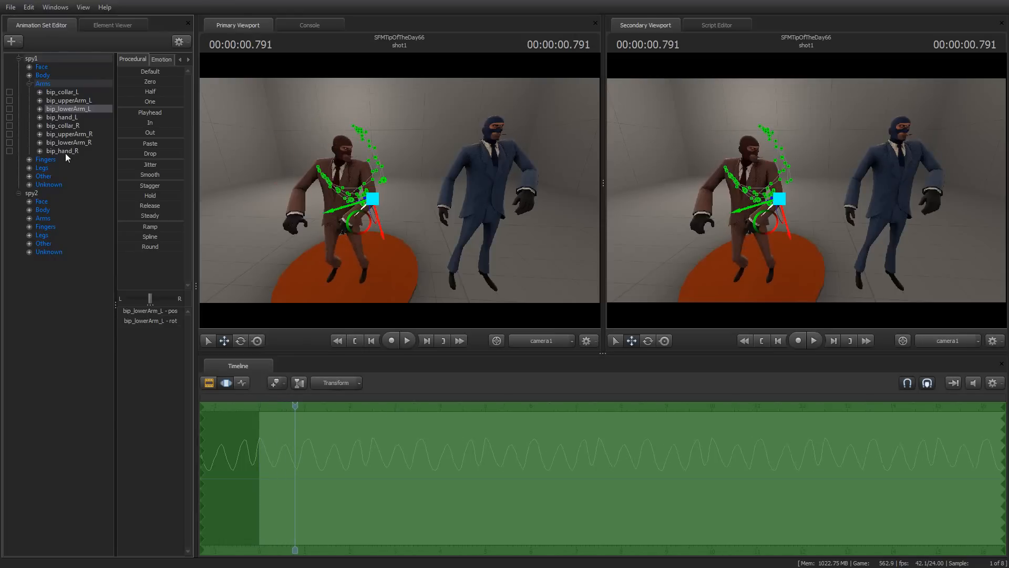
right_click(62, 150)
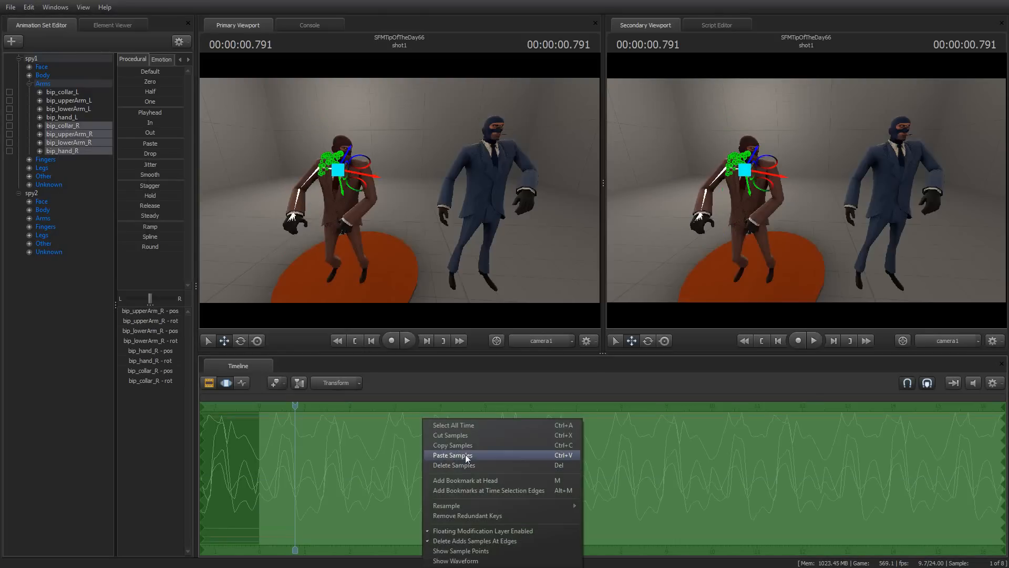
click(452, 455)
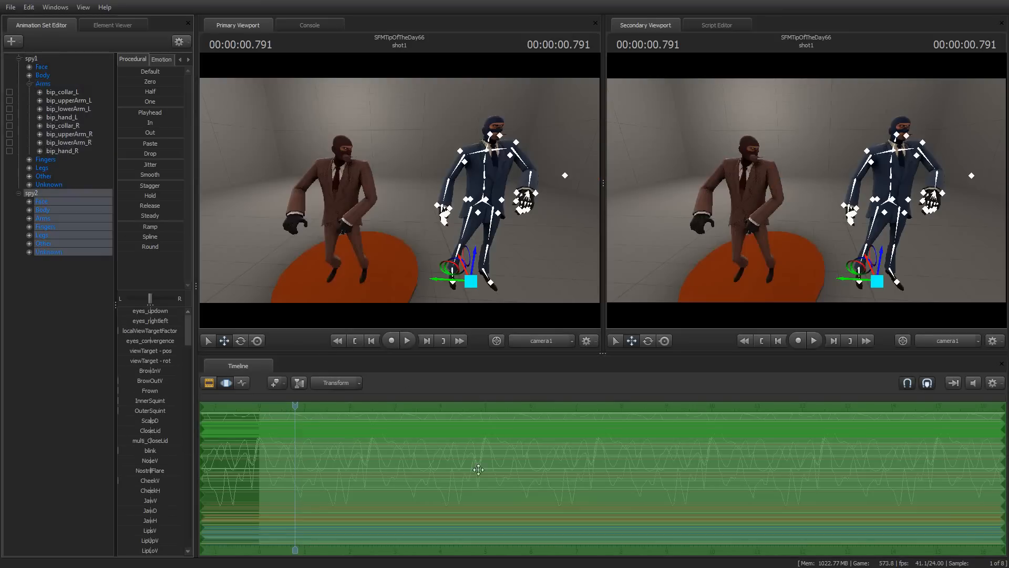
mouse_move(299, 340)
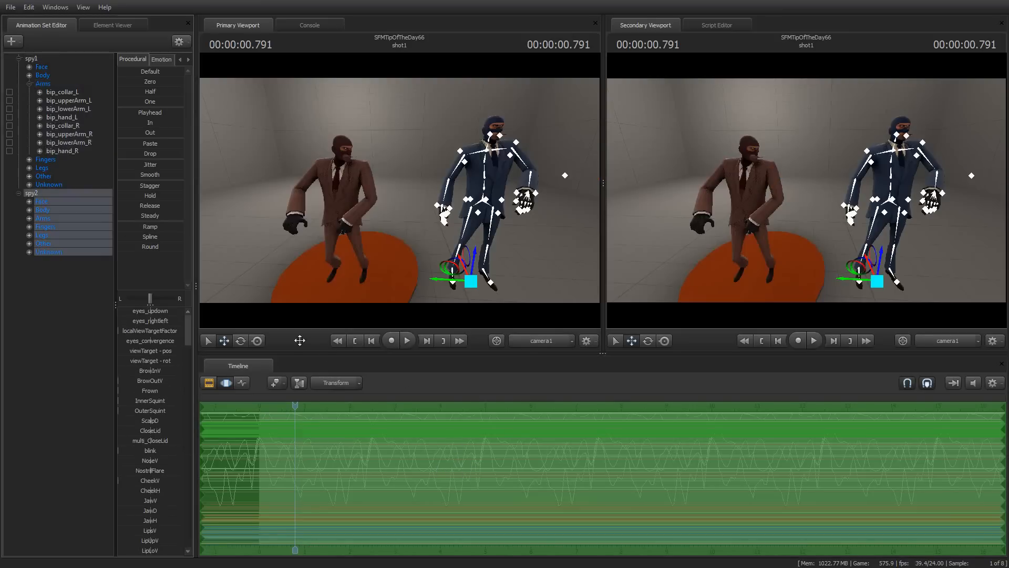
mouse_move(231, 222)
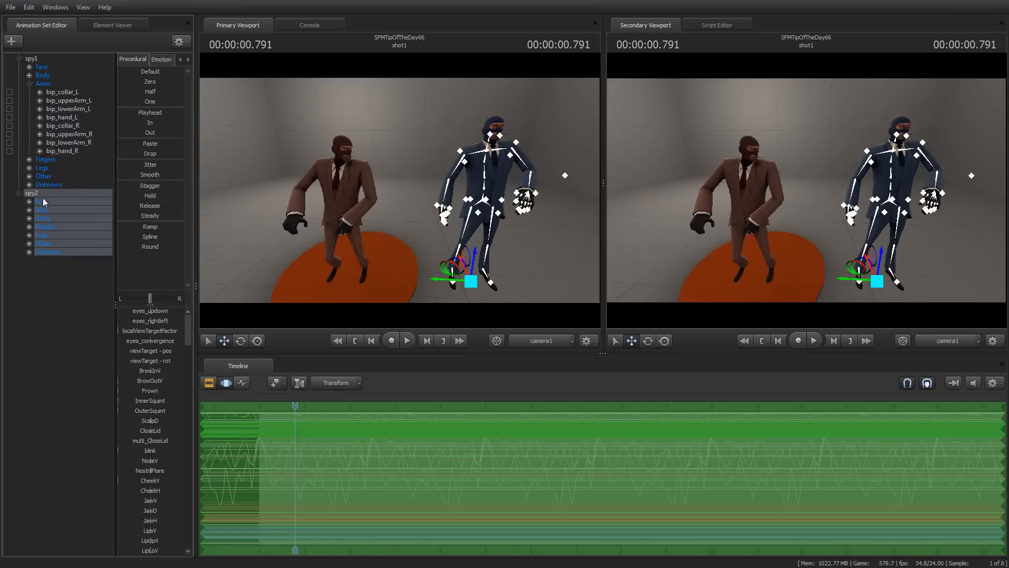
Step: Open the blue spy's set options and move the playhead to 2.750 seconds
right_click(468, 476)
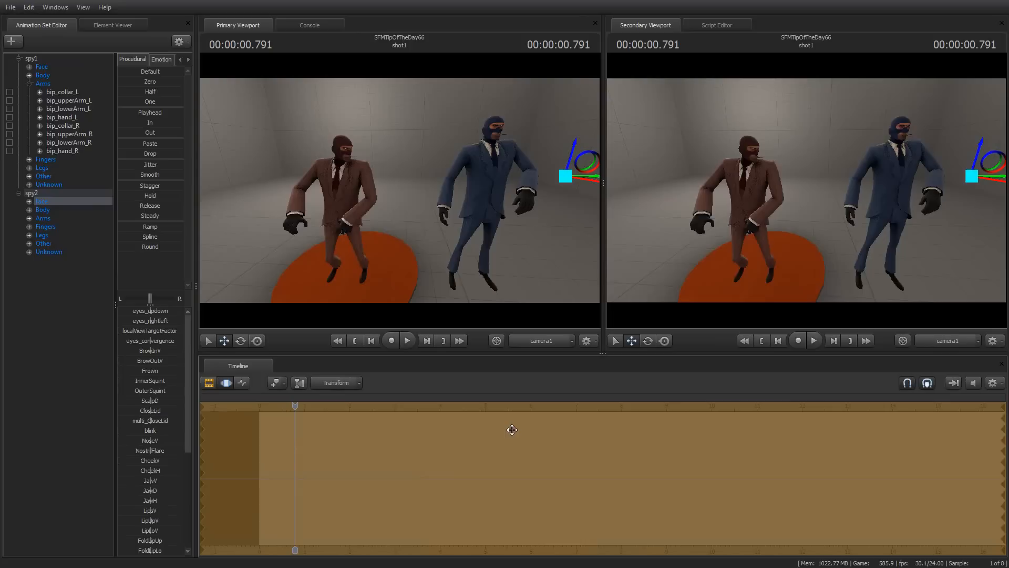
click(407, 340)
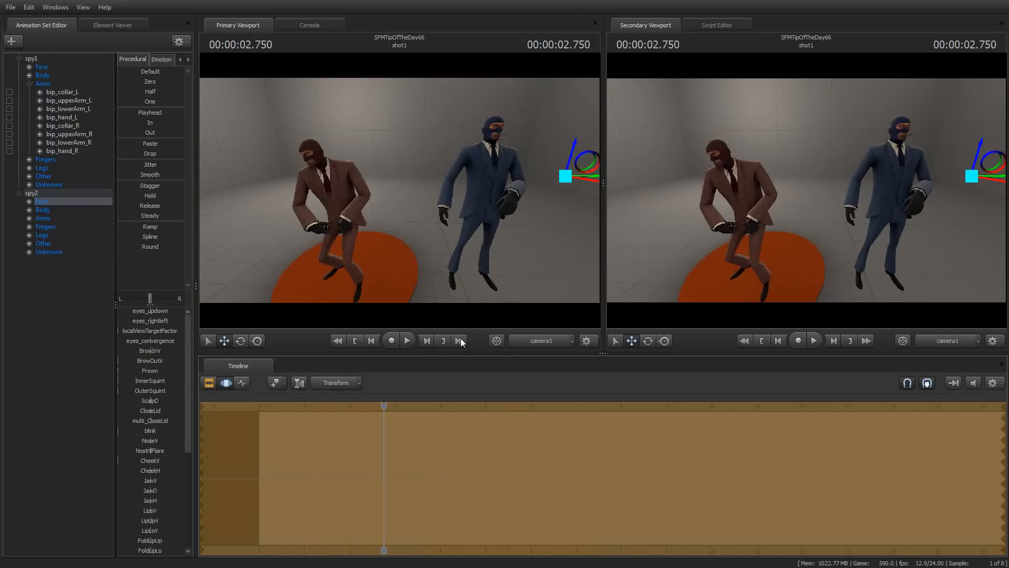
mouse_move(468, 432)
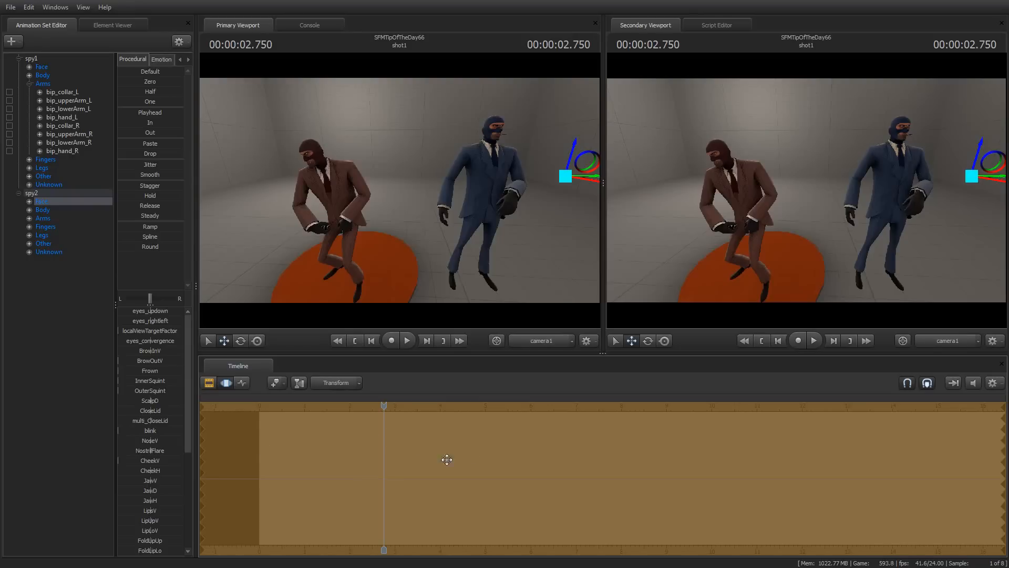
mouse_move(74, 166)
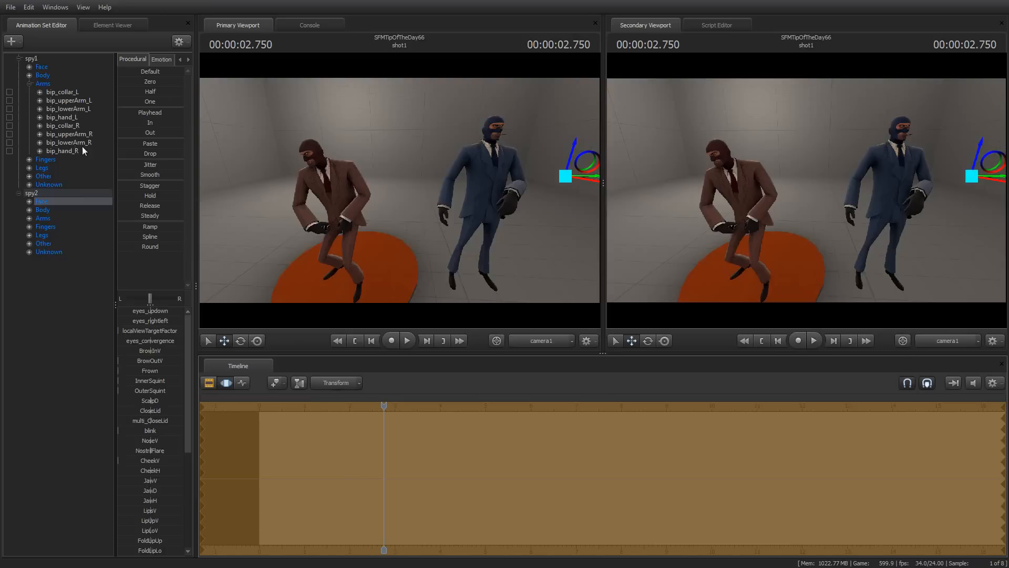
mouse_move(488, 252)
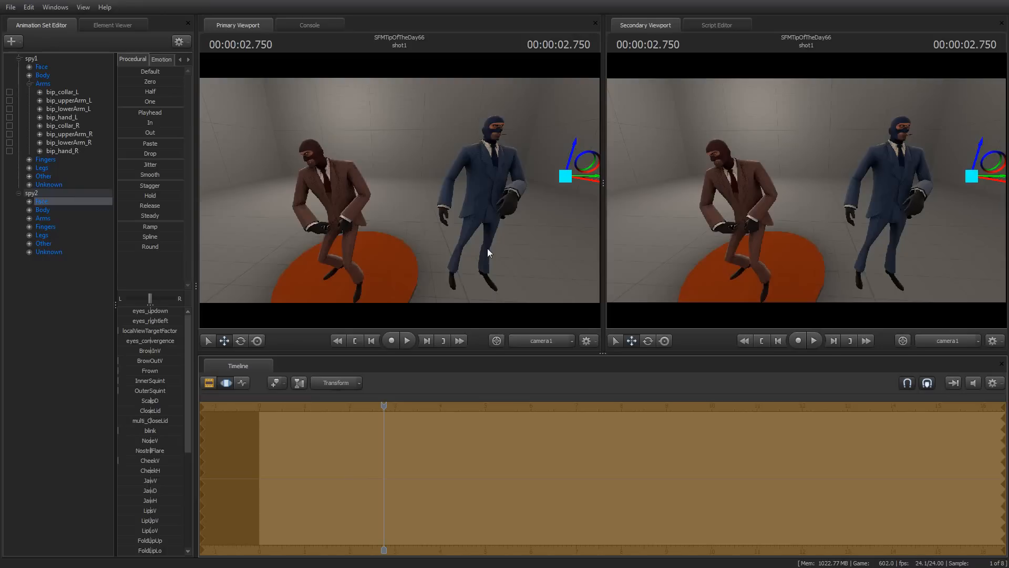
mouse_move(659, 307)
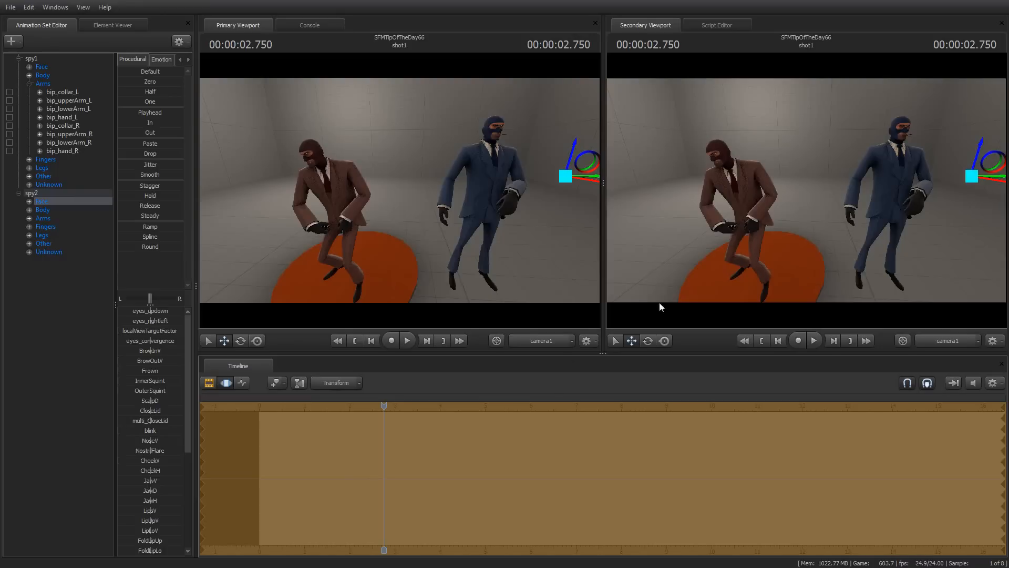
mouse_move(478, 337)
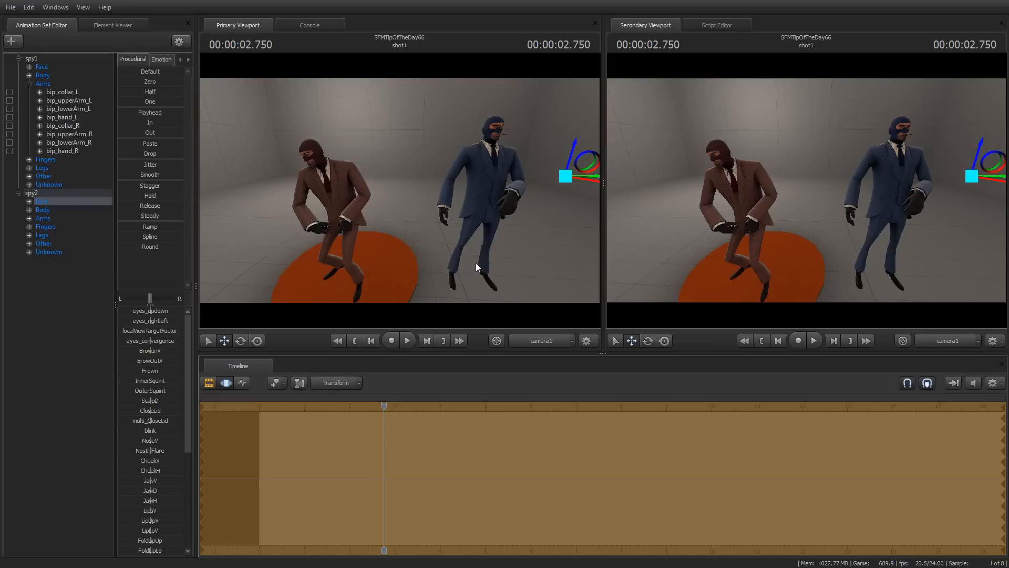
mouse_move(179, 235)
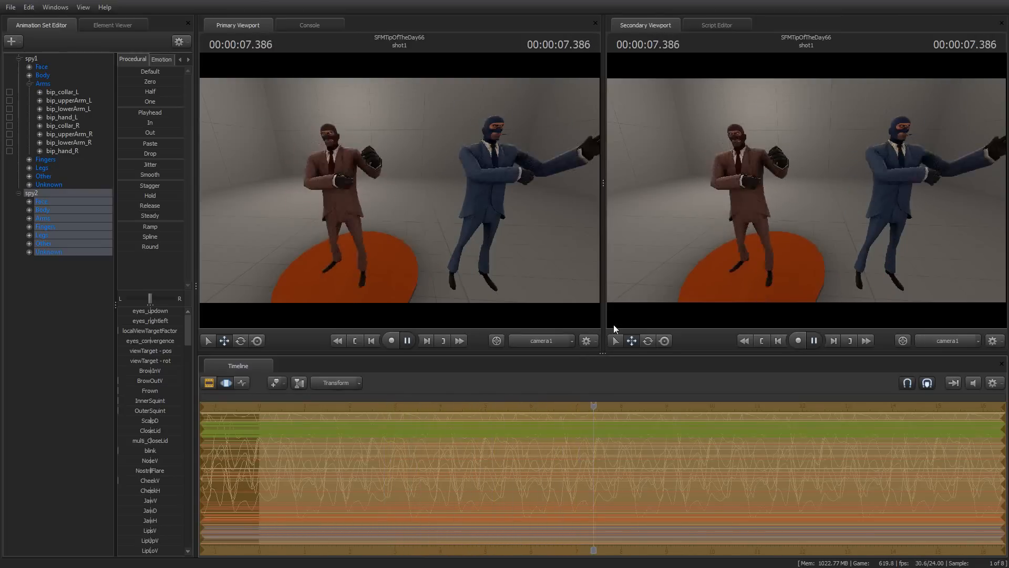
Step: Stop the blue spy's Thriller playback
click(406, 340)
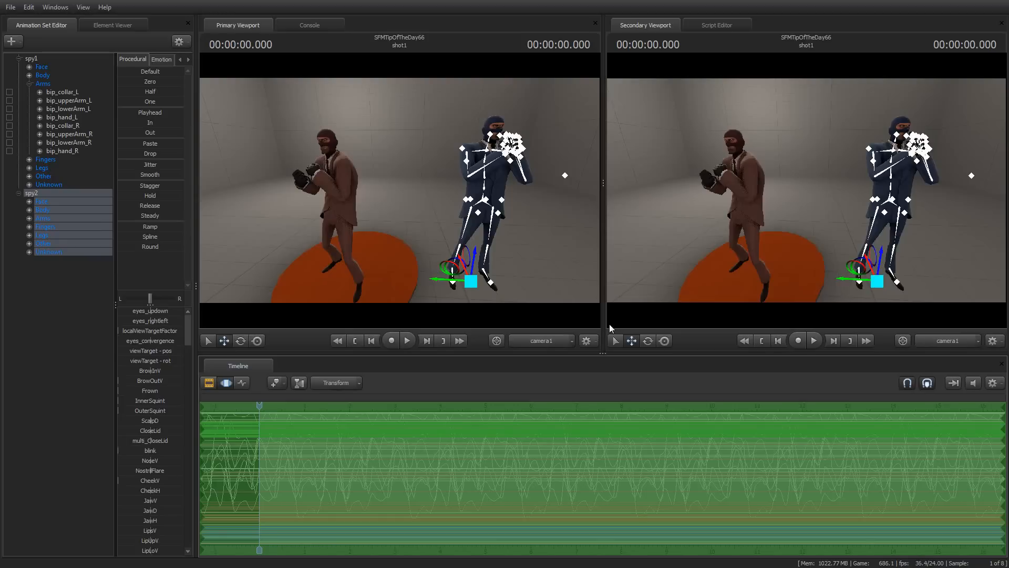
mouse_move(680, 274)
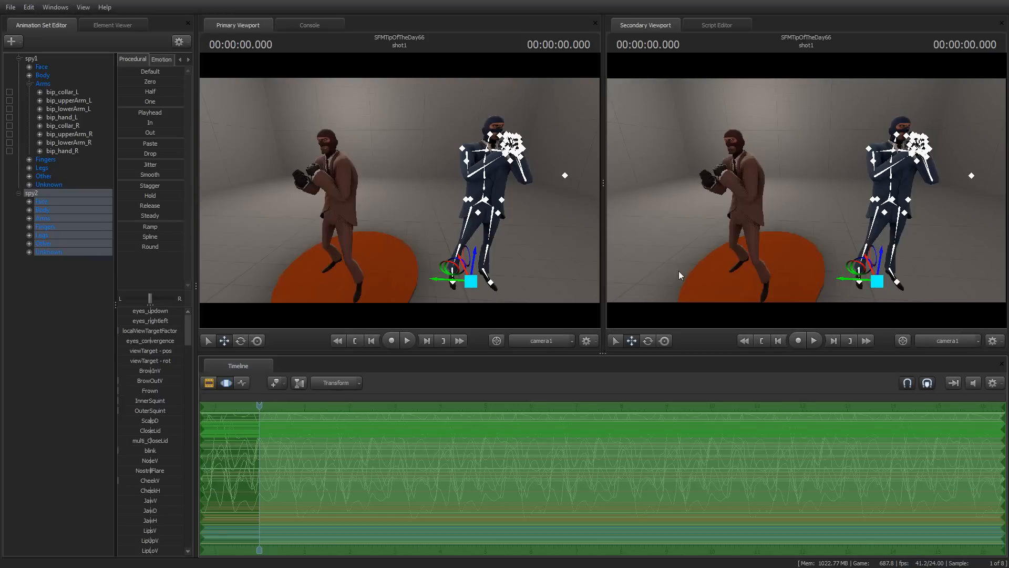